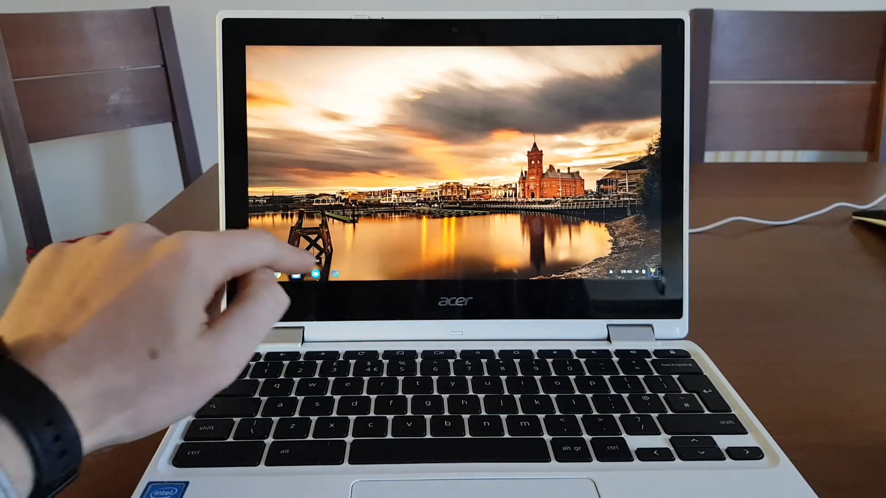
Browse the 128GB SD card, Downloads and Google Drive My Drive in Files, then close it
left_click(334, 274)
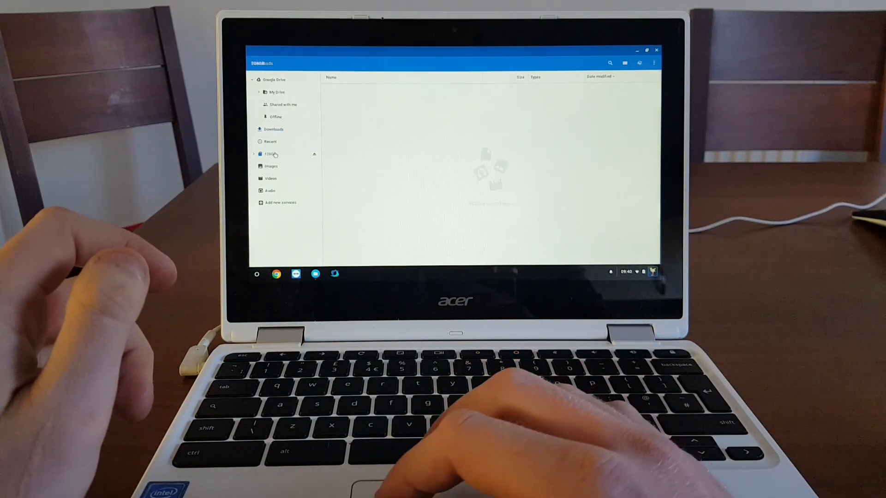
left_click(270, 154)
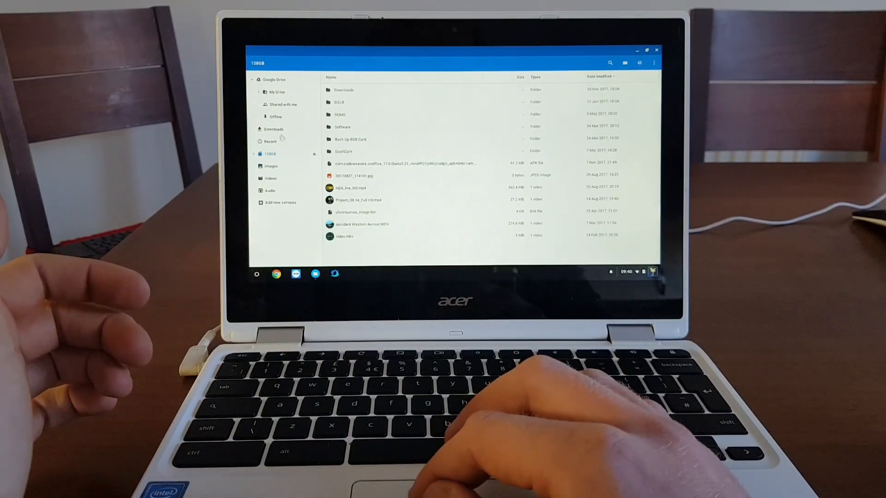
left_click(274, 129)
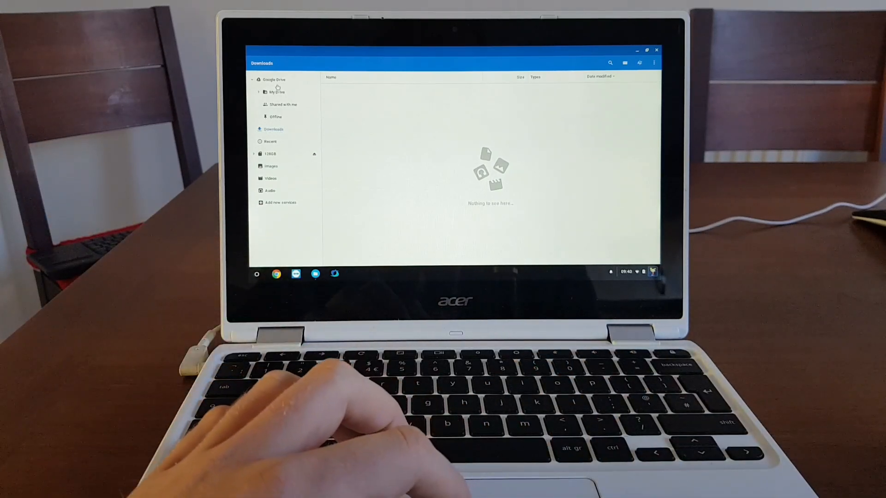
left_click(277, 93)
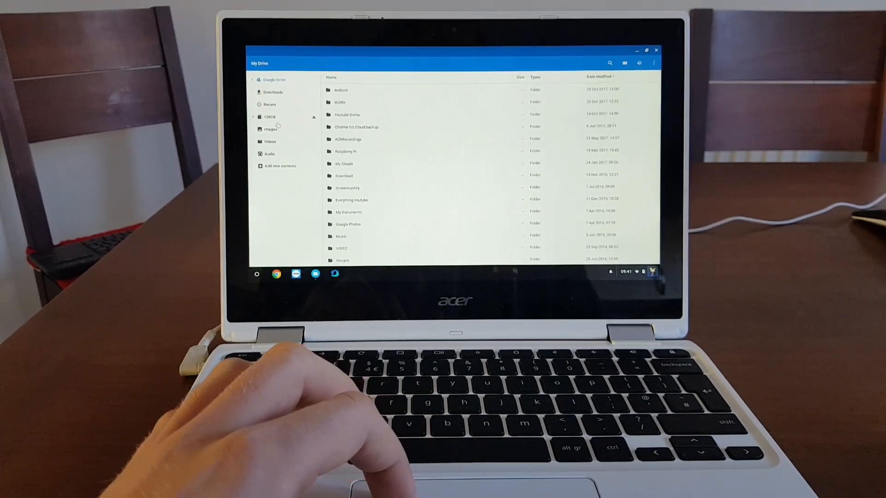
left_click(270, 117)
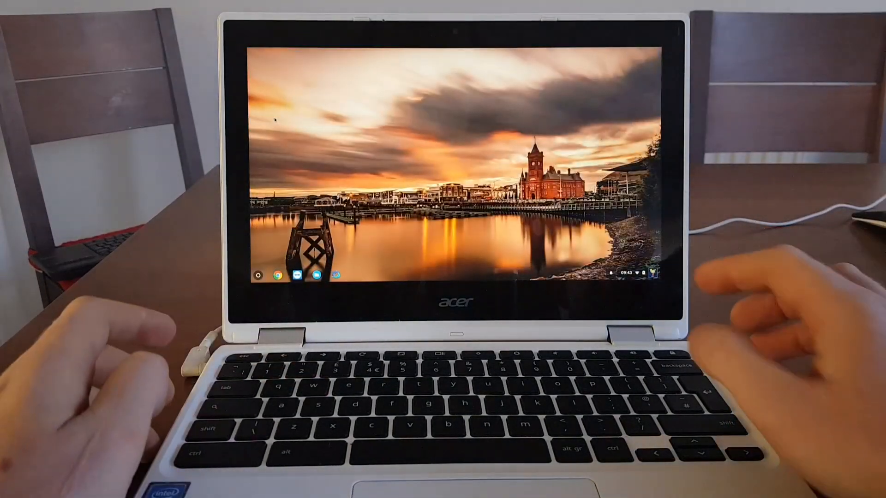
Reboot the Chromebook from the desktop into the recovery screen
left_click(634, 272)
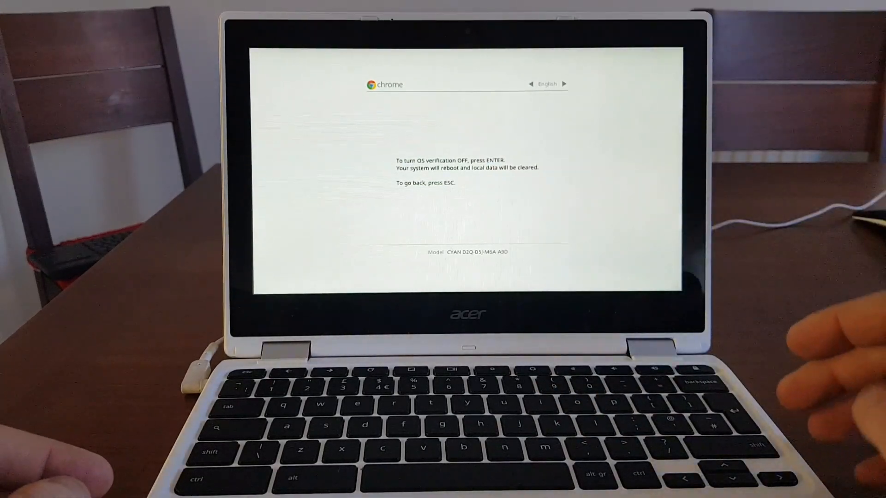
Confirm turning OS verification off and let the developer-mode wipe finish
key("enter")
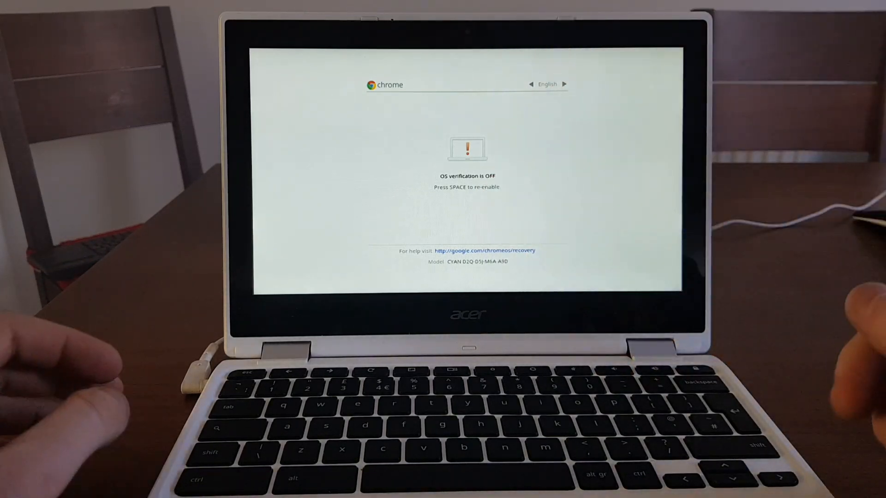
key("space")
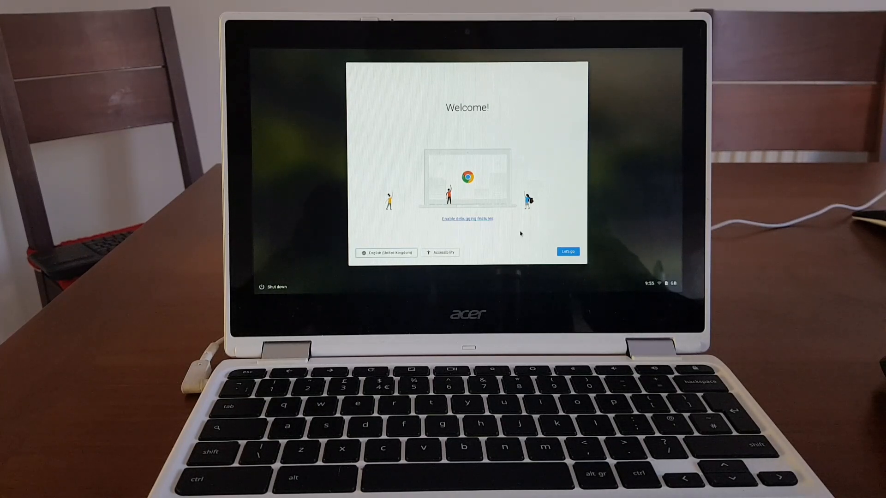
Start first-run setup from the Welcome screen and sign in to reach the desktop
left_click(568, 251)
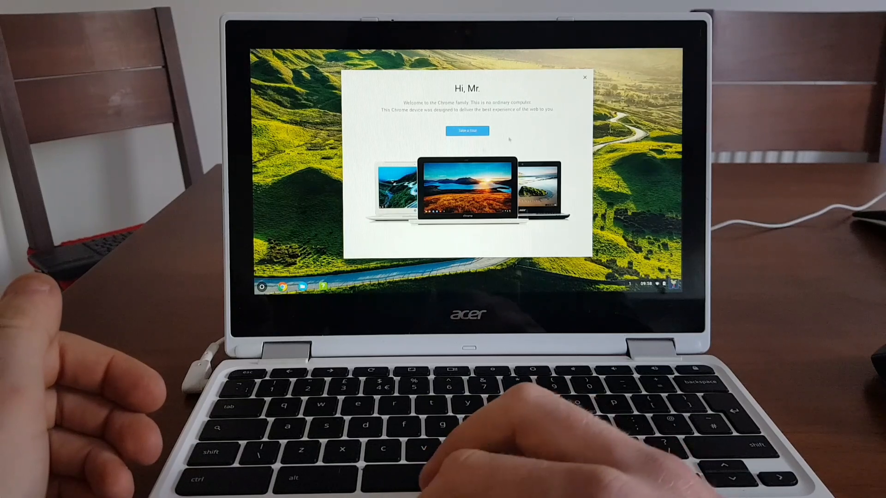
Close the welcome tour and agree to the Google Play Terms of Service
left_click(585, 76)
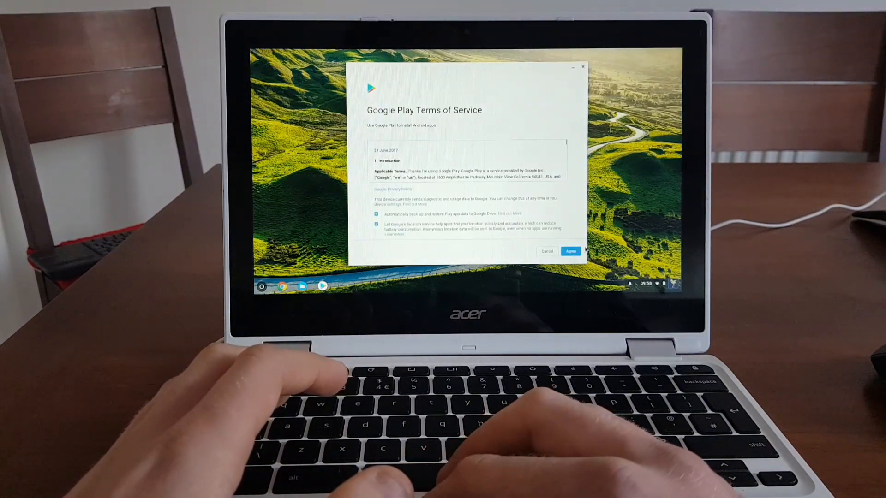
left_click(571, 251)
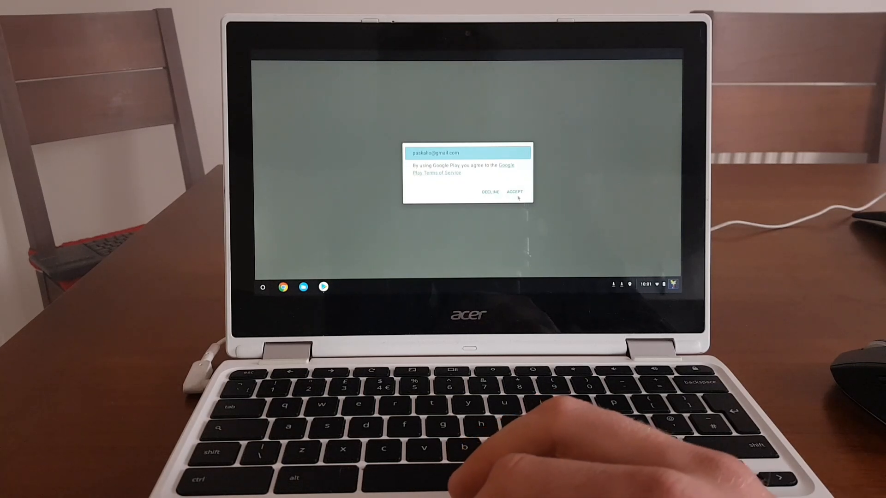
Accept the Google Play account prompt and return to the desktop
left_click(514, 192)
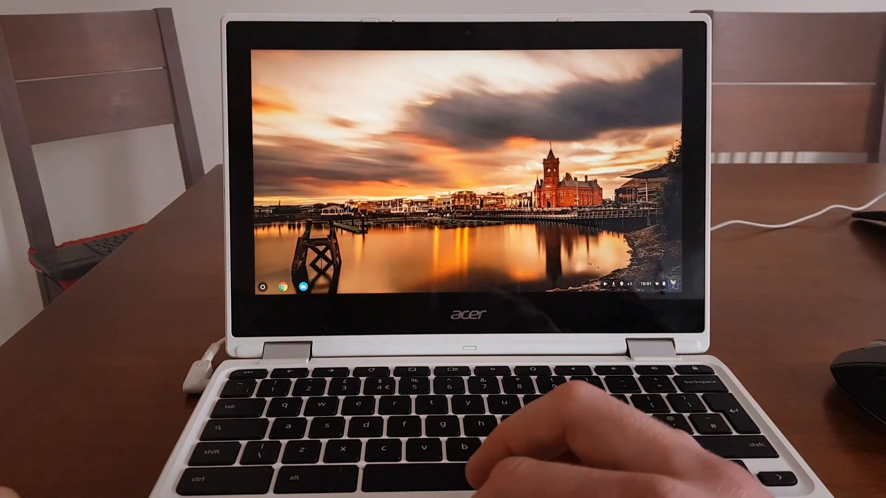
Open Files from the shelf, then show all installed apps in the launcher
left_click(624, 283)
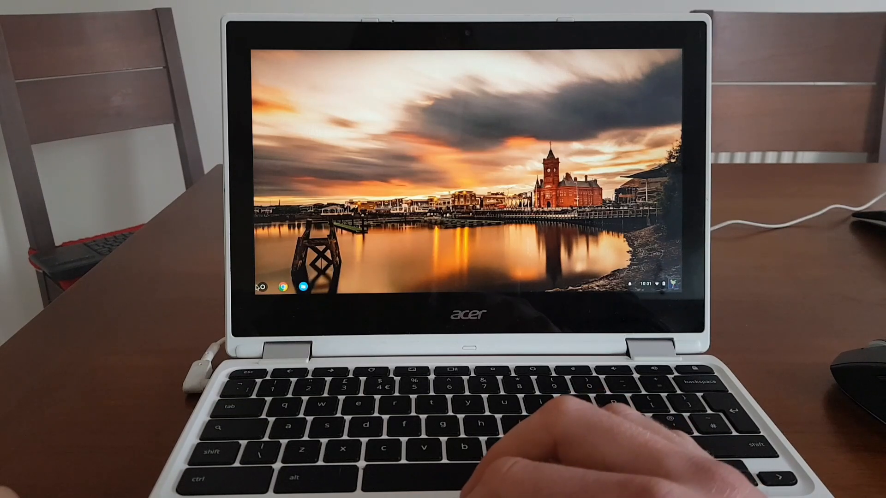
left_click(259, 286)
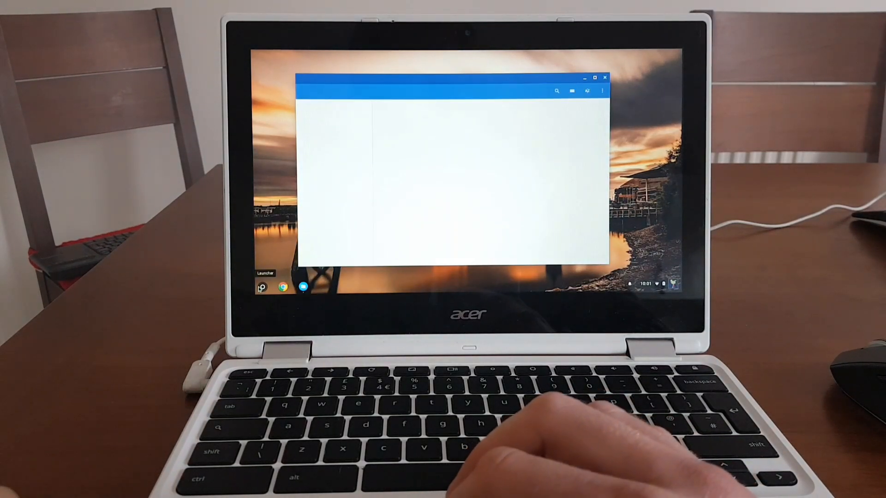
left_click(260, 289)
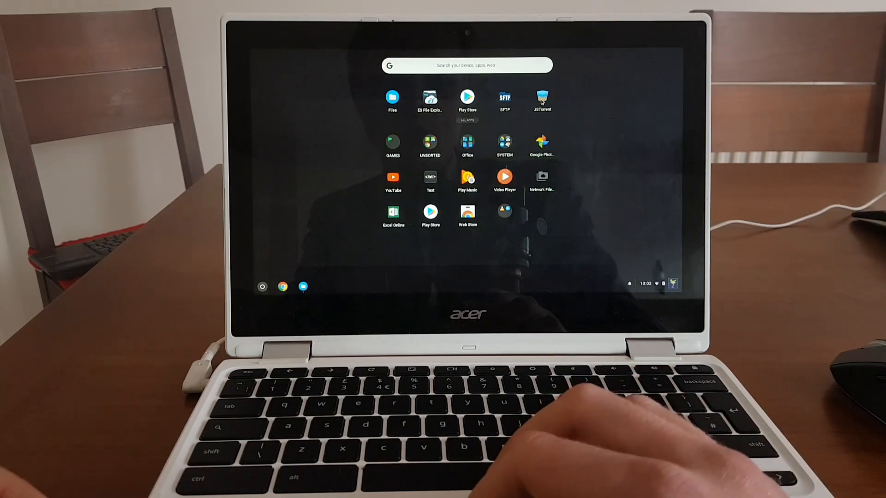
mouse_move(326, 196)
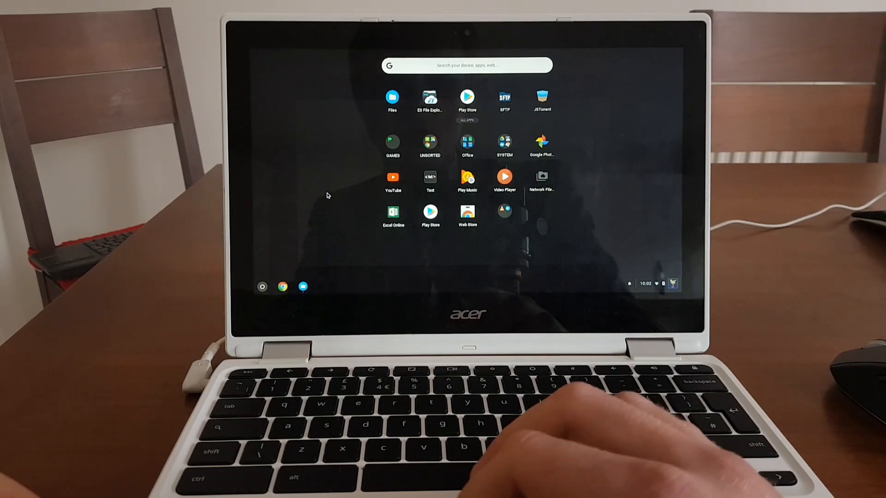
Browse the 128GB card and My Drive, dismiss the Drive welcome banner, and close Files
left_click(393, 97)
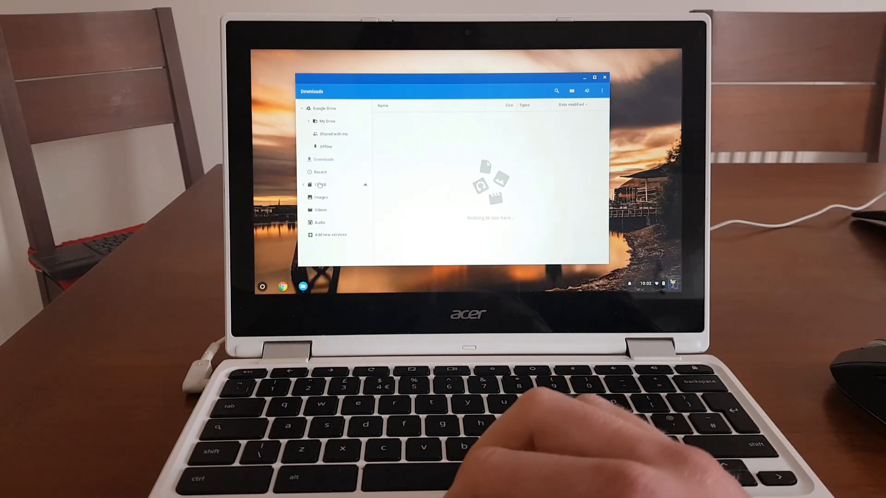
left_click(320, 185)
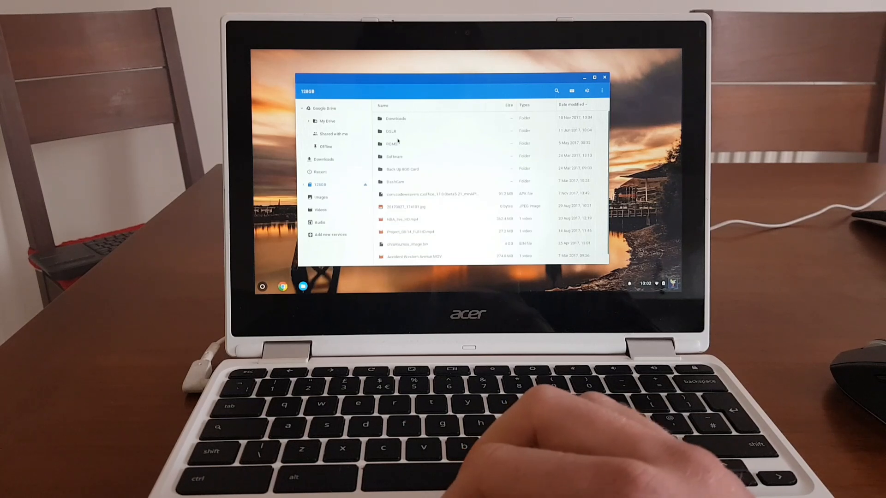
left_click(328, 120)
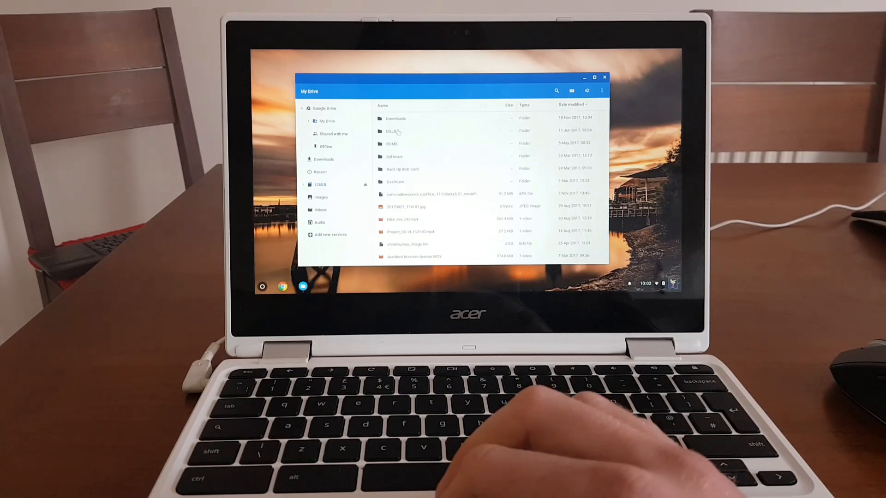
left_click(327, 120)
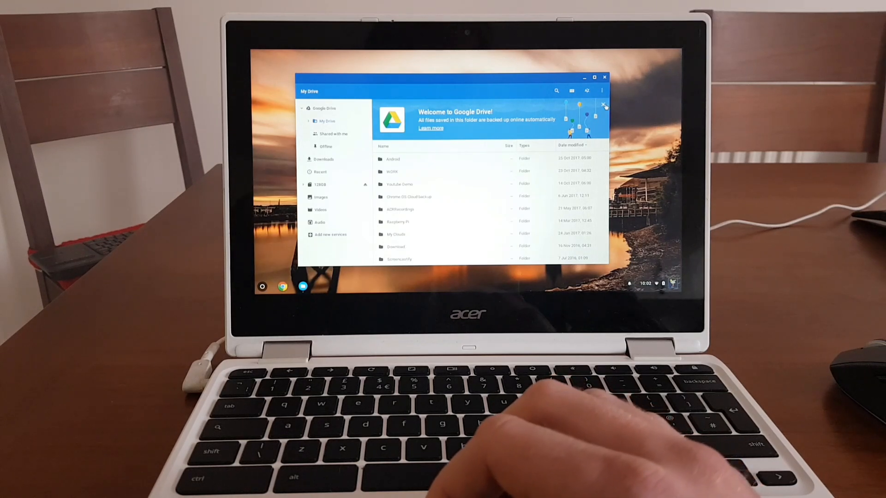
left_click(604, 104)
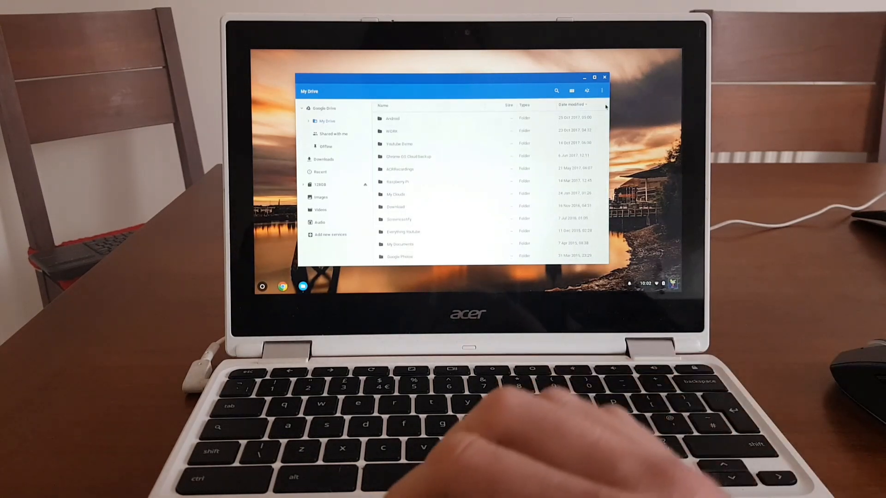
left_click(604, 77)
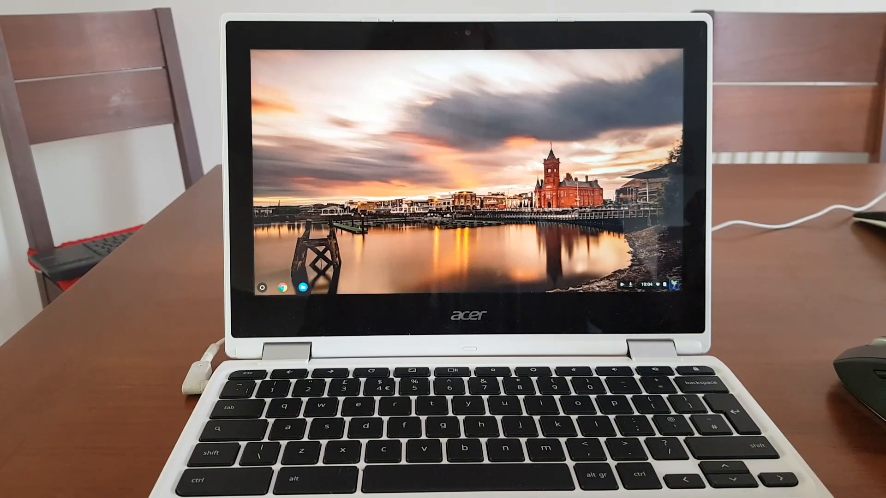
Open Settings and scroll down to the Google Play Store section
left_click(656, 282)
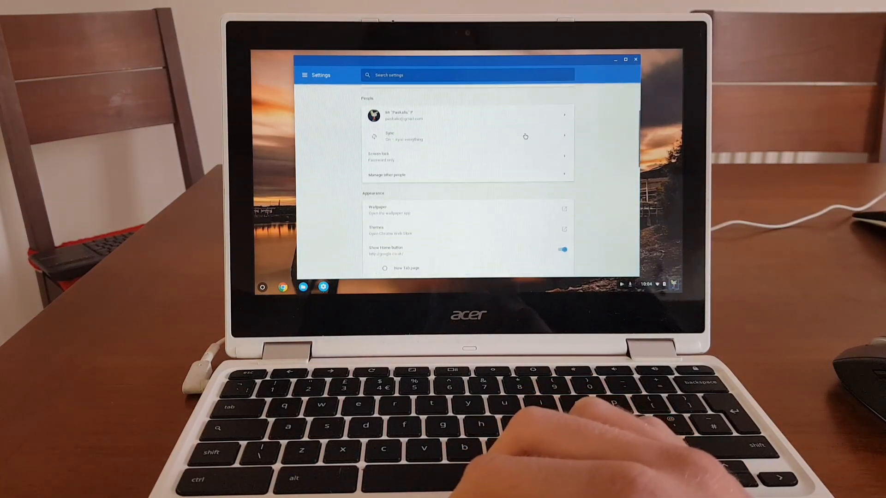
scroll("down", 3)
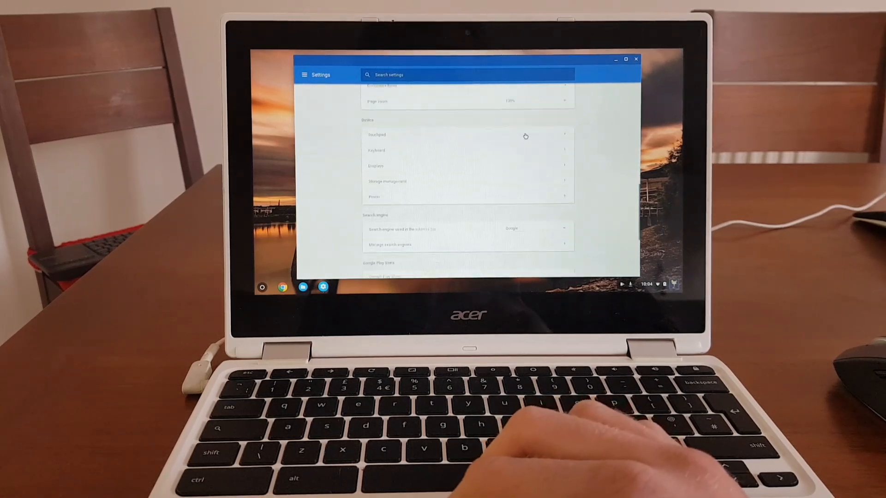
scroll("down", 3)
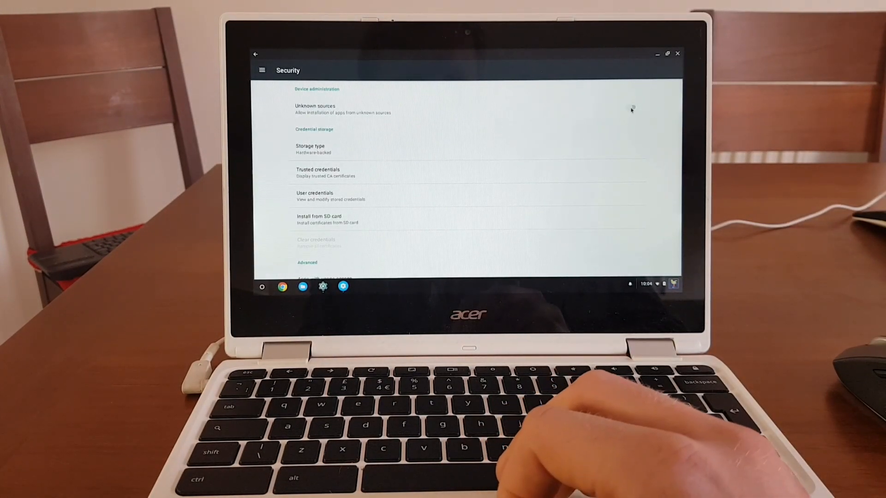
Enable Unknown sources in Android Security, accept the warning, and close Settings
left_click(314, 109)
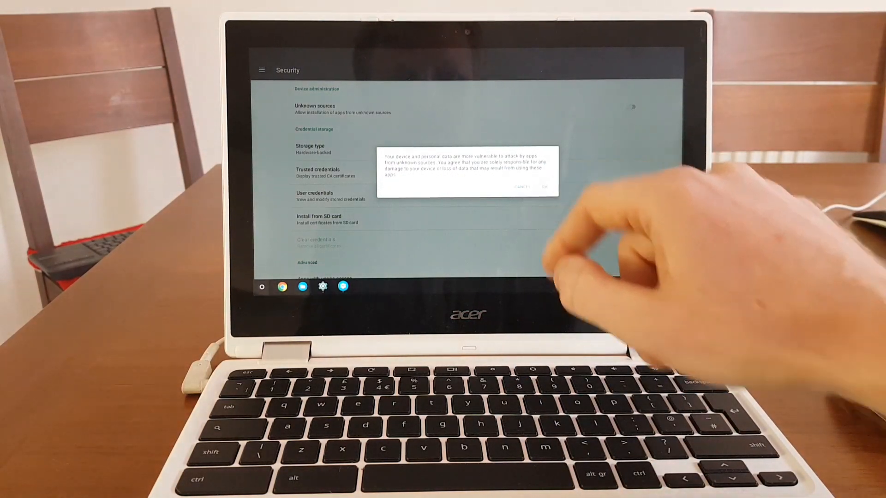
left_click(544, 187)
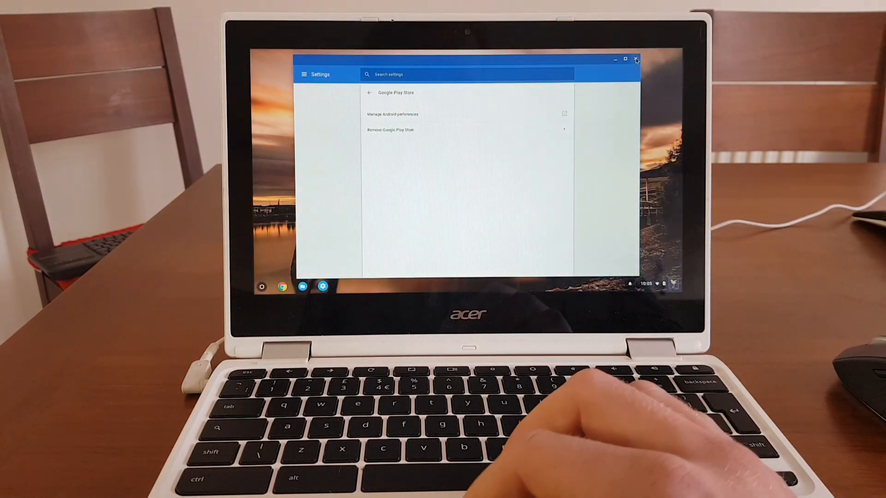
left_click(635, 59)
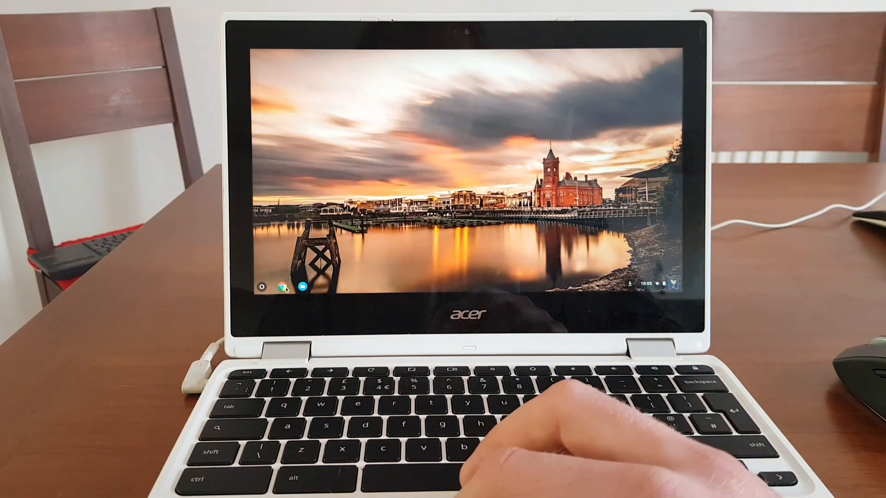
Search 'minecraft' on play.google.com in Chrome and open the Minecraft result
left_click(288, 289)
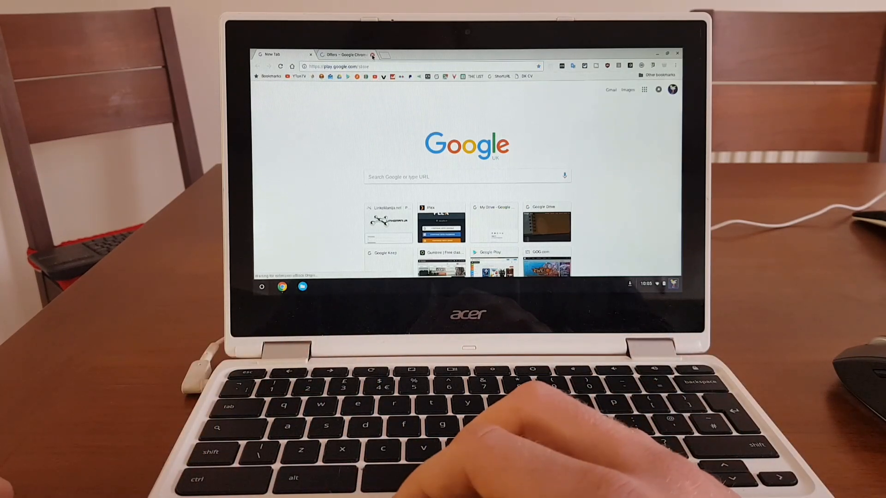
left_click(372, 55)
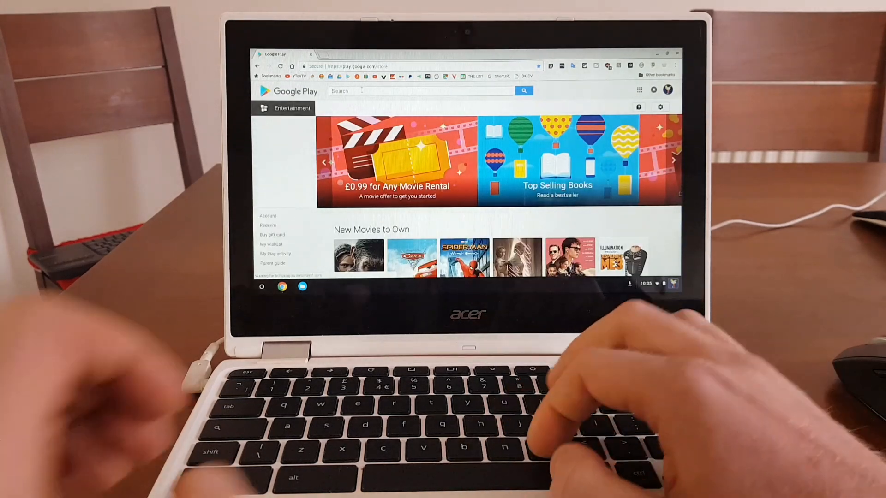
type("mineacraft")
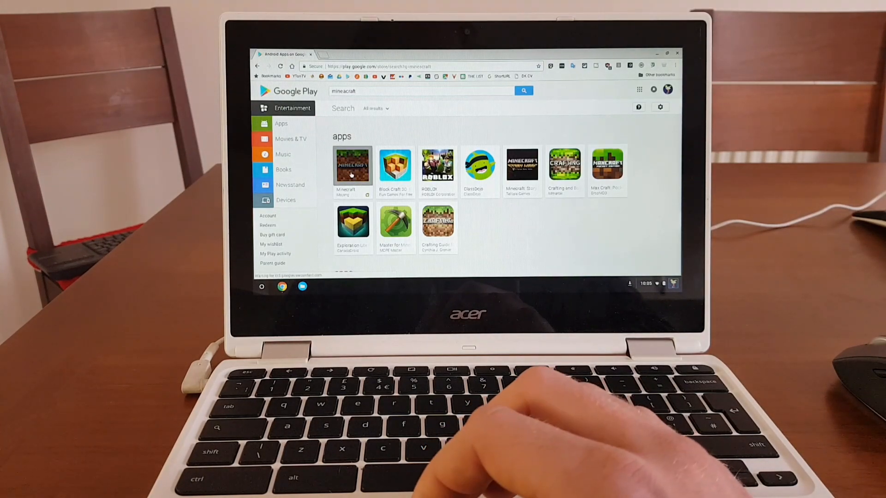
left_click(352, 167)
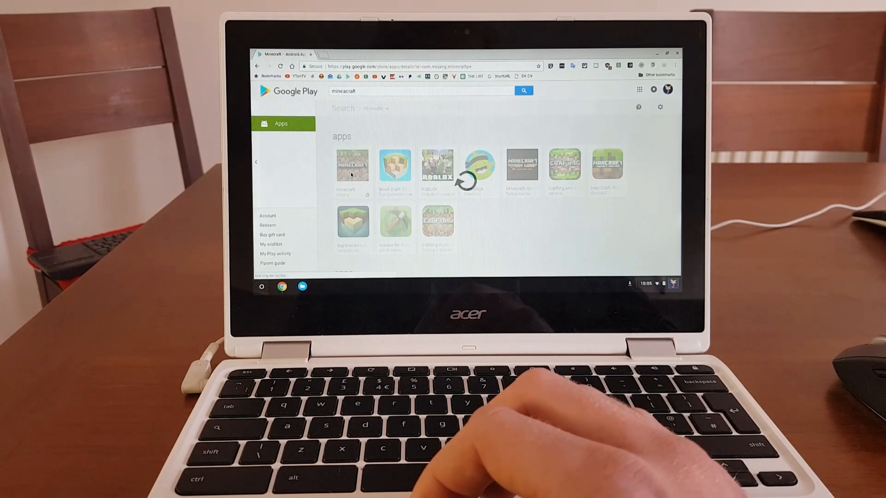
left_click(353, 165)
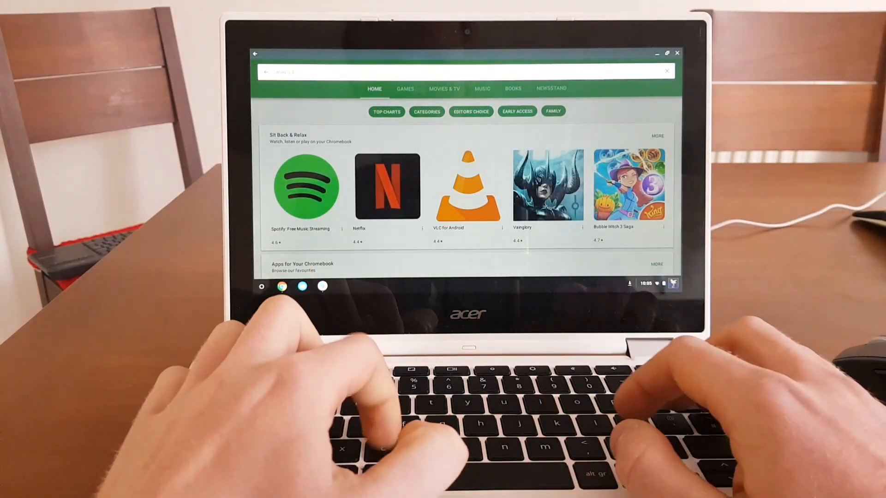
Search 'minecraft' in the Play Store app, accept the corrected spelling, and scroll the look-alike results
type("mineacraft")
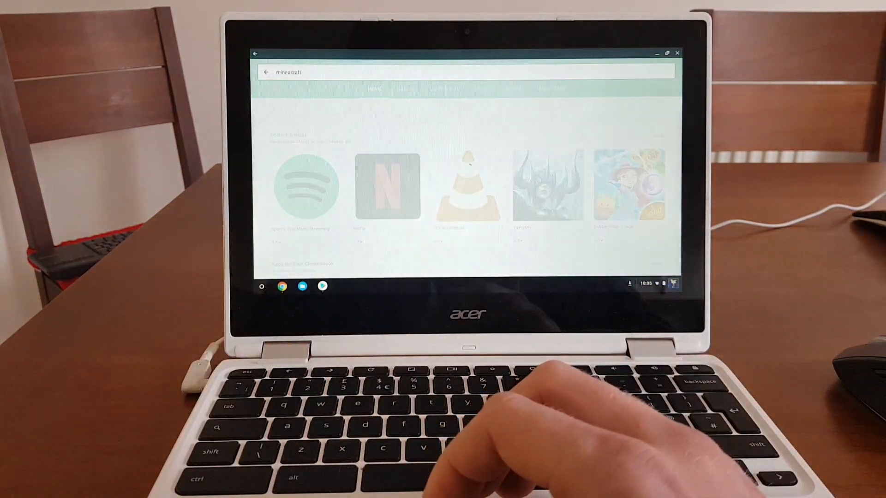
key("enter")
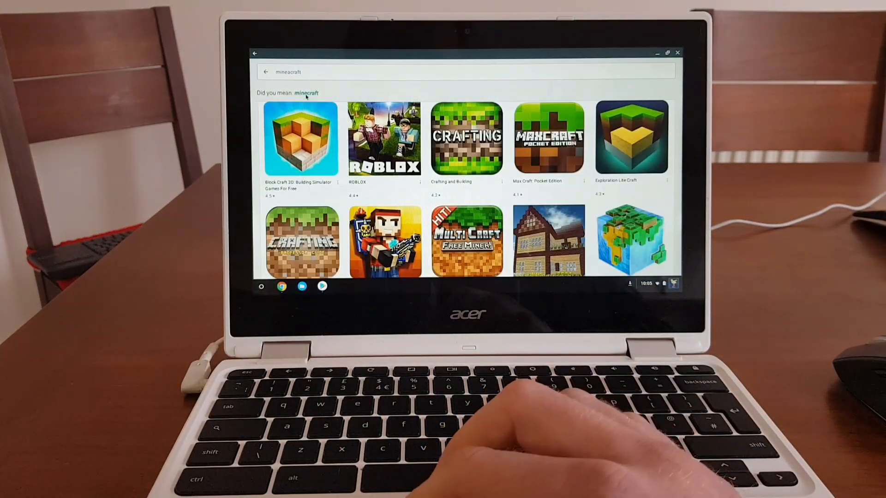
left_click(306, 93)
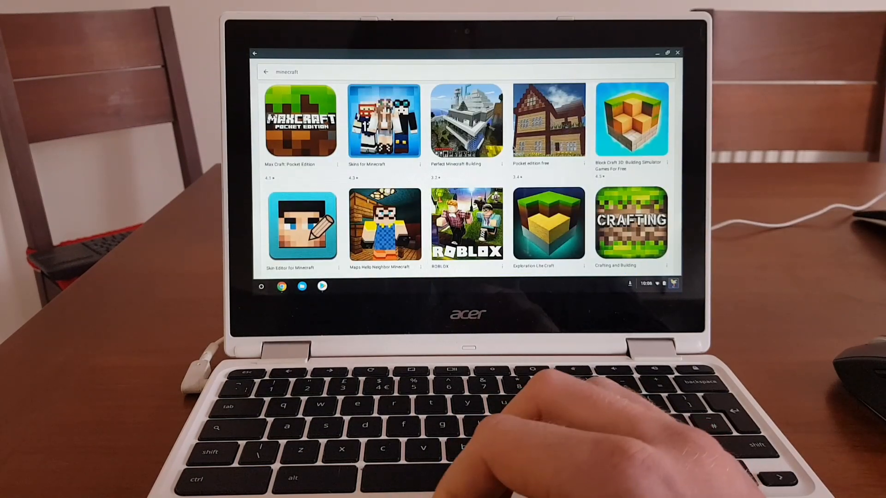
scroll("down", 3)
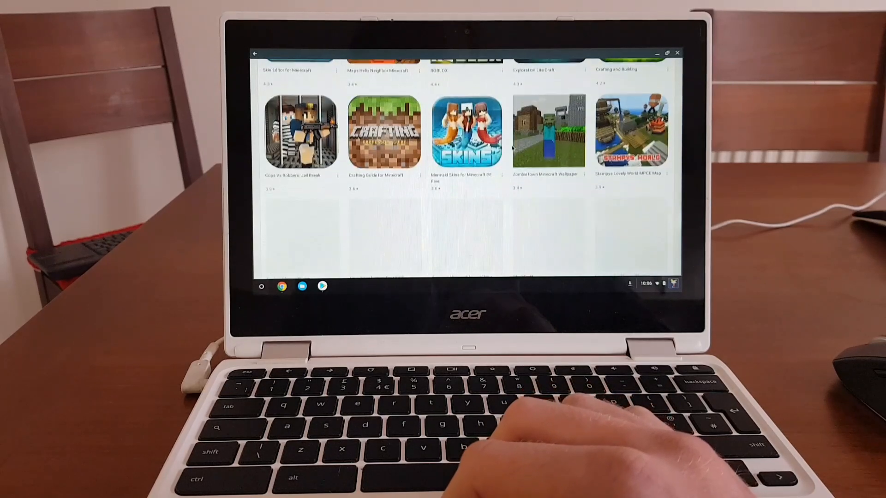
scroll("down", 3)
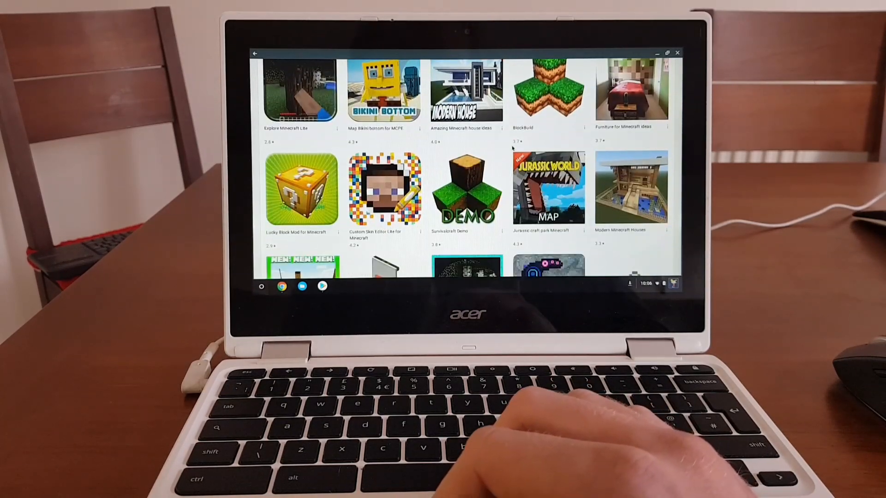
scroll("down", 3)
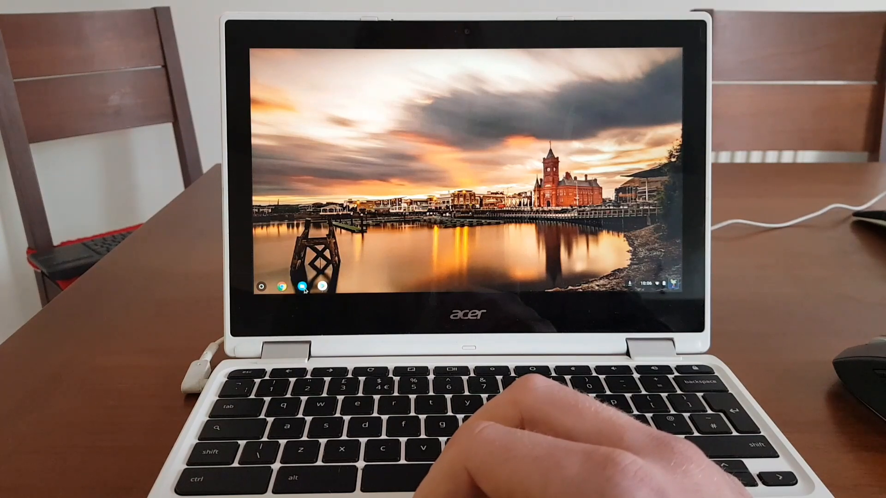
Browse My Drive > Download in Files and reach Downloads holding the Minecraft APK
left_click(304, 286)
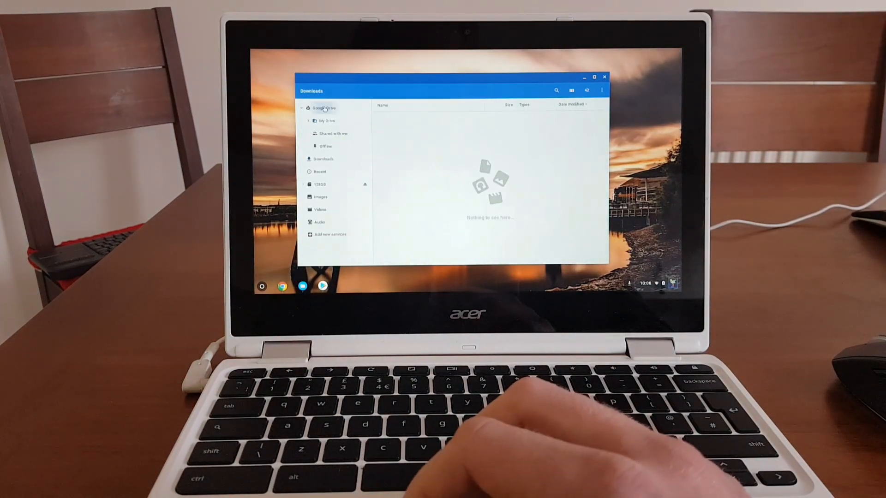
left_click(324, 108)
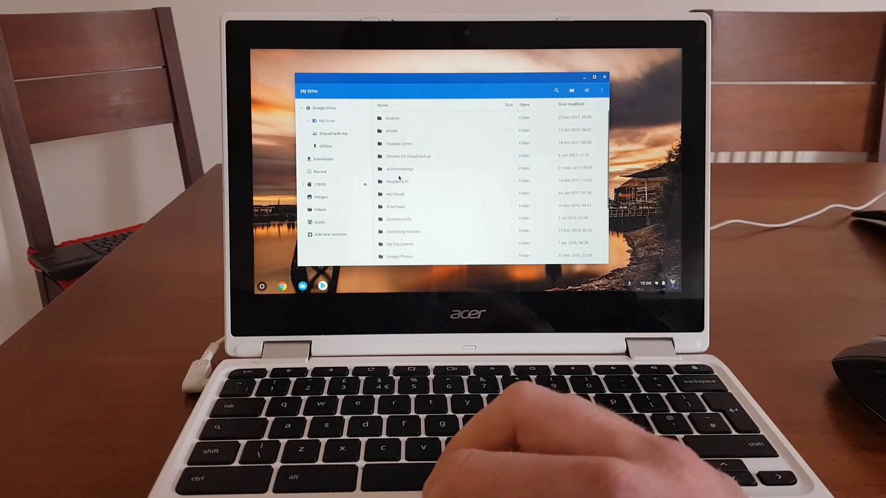
double_click(394, 206)
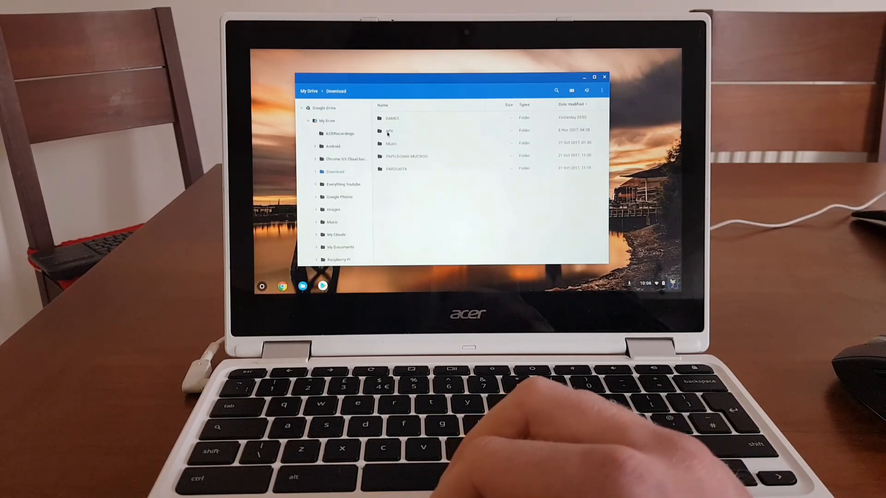
double_click(389, 130)
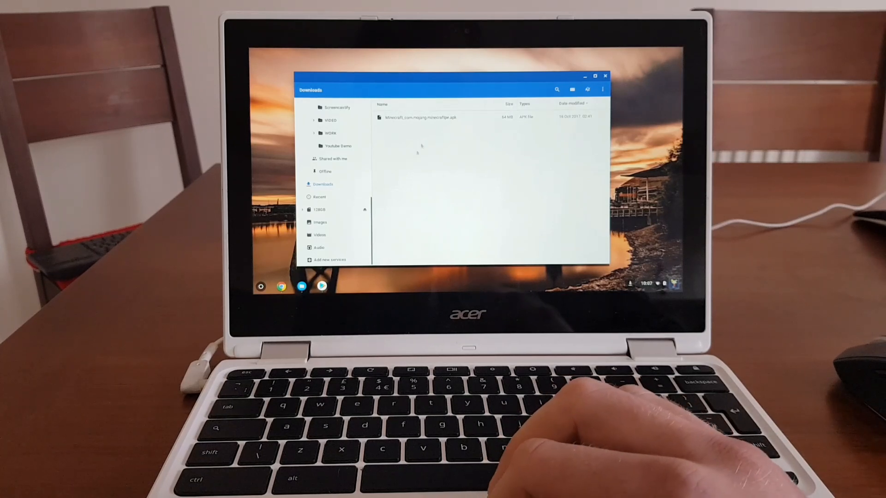
left_click(421, 117)
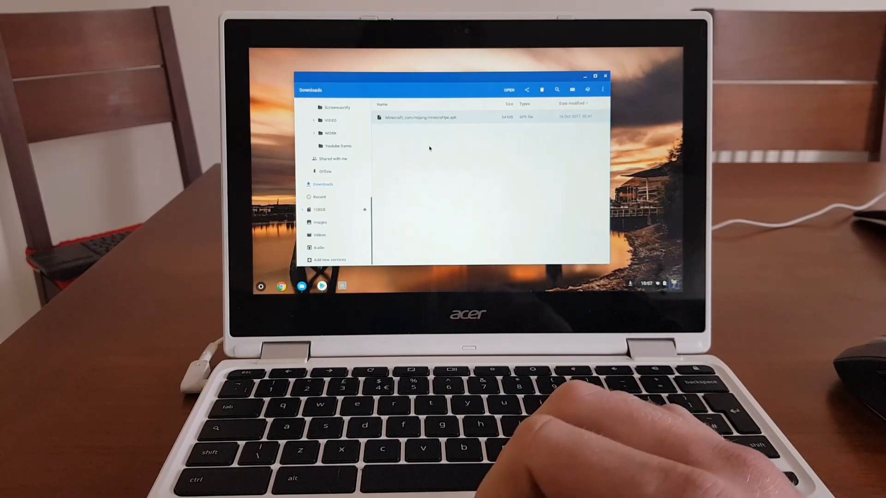
Install the Minecraft APK from Downloads via the Android installer dialog
double_click(420, 117)
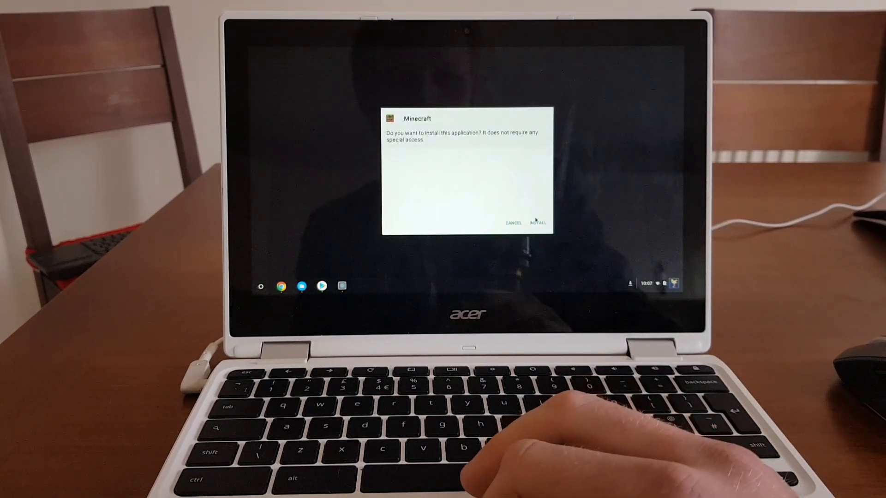
left_click(537, 222)
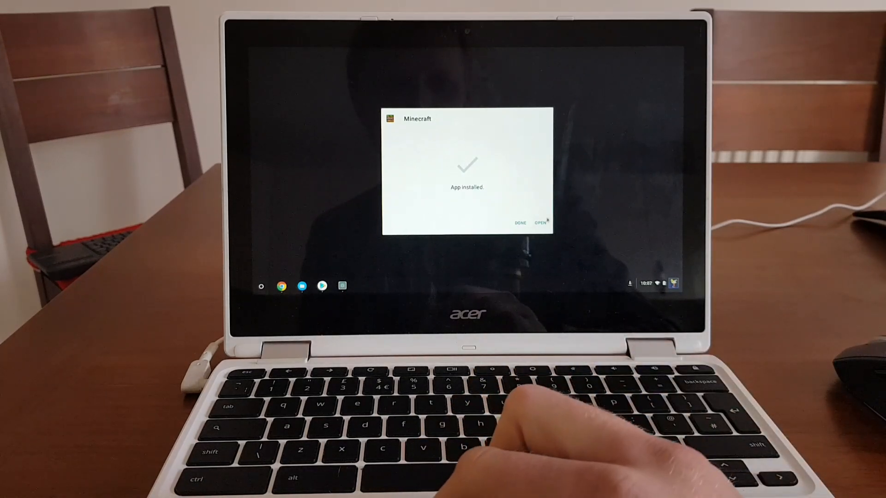
Dismiss the installer's Done notice, close Files, and launch Minecraft from the shelf
left_click(520, 223)
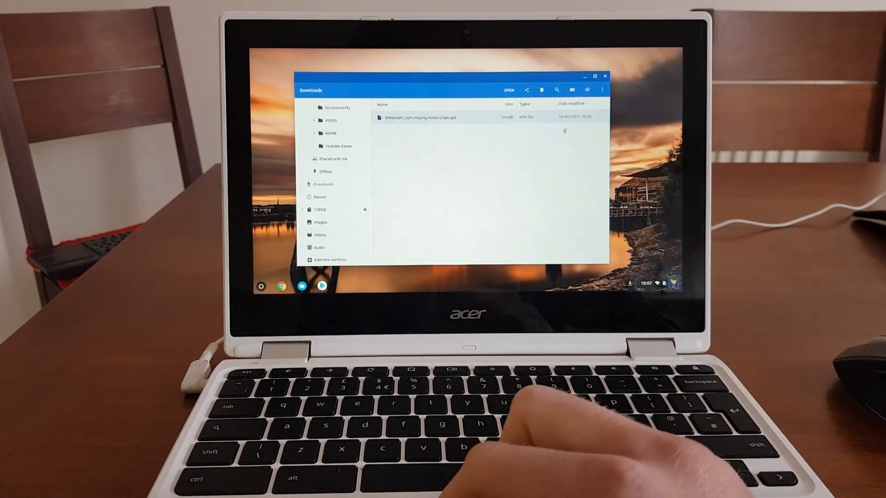
left_click(605, 77)
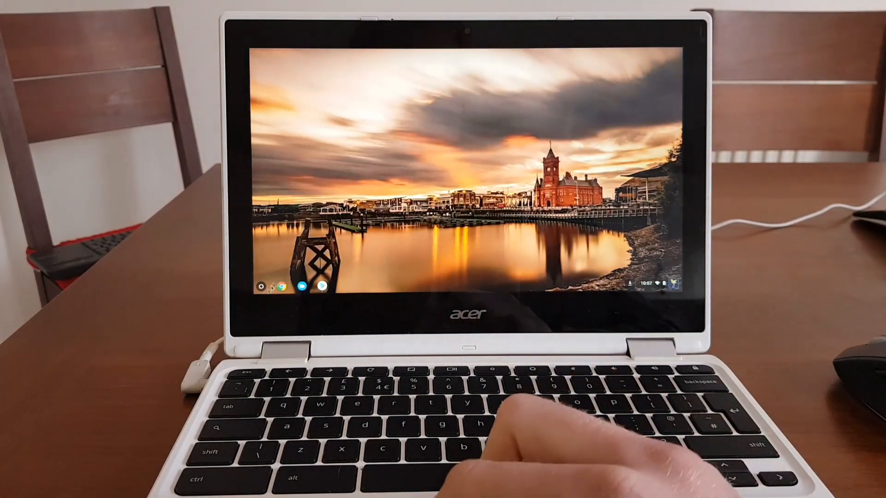
left_click(261, 286)
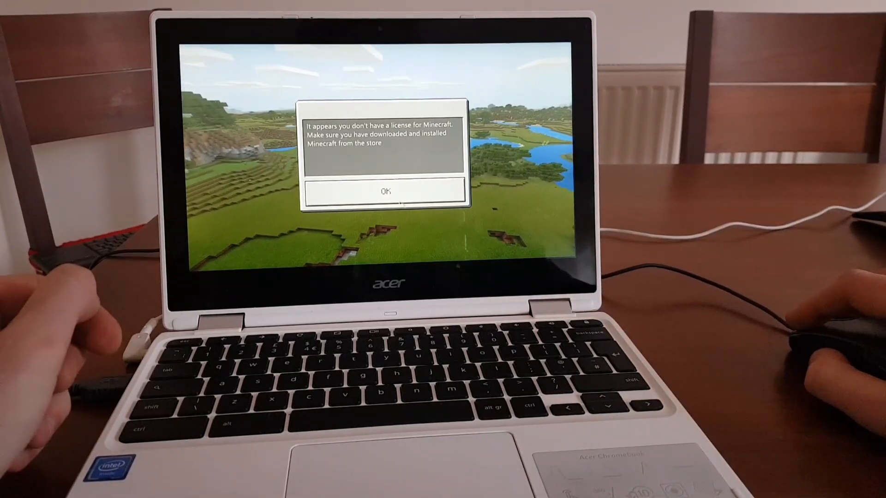
Acknowledge the missing-licence warning and dismiss the Xbox Live notice
left_click(385, 190)
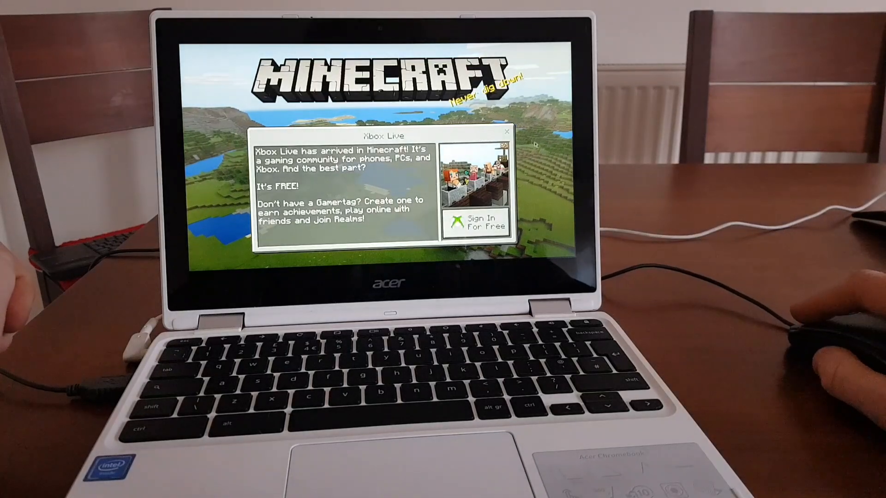
left_click(507, 131)
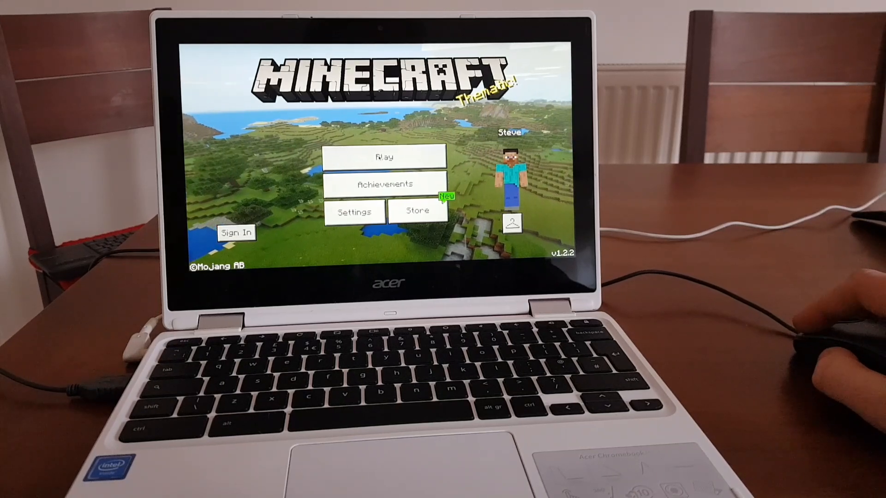
Start a brand-new world via Play > Create New and set Default Game Mode to Creative
left_click(384, 157)
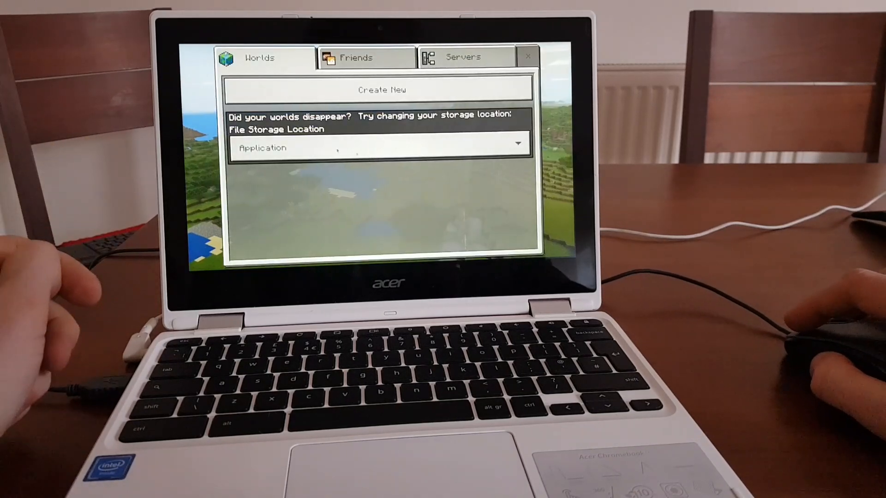
left_click(381, 89)
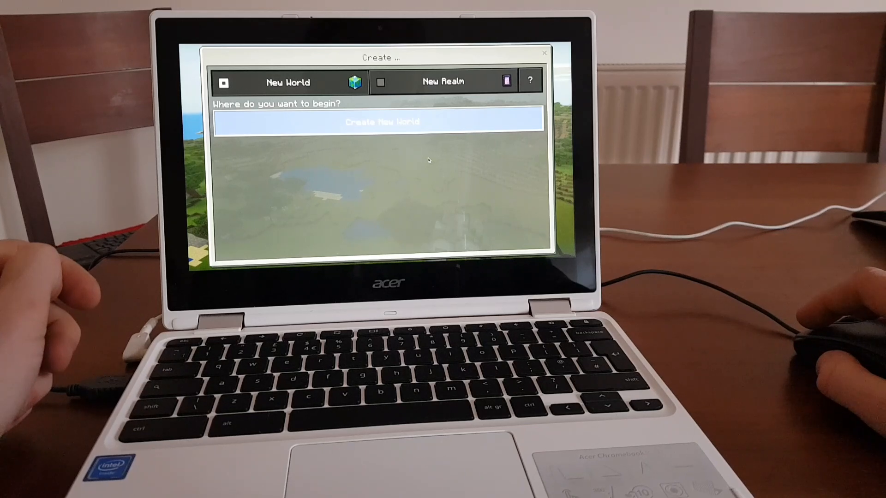
left_click(383, 121)
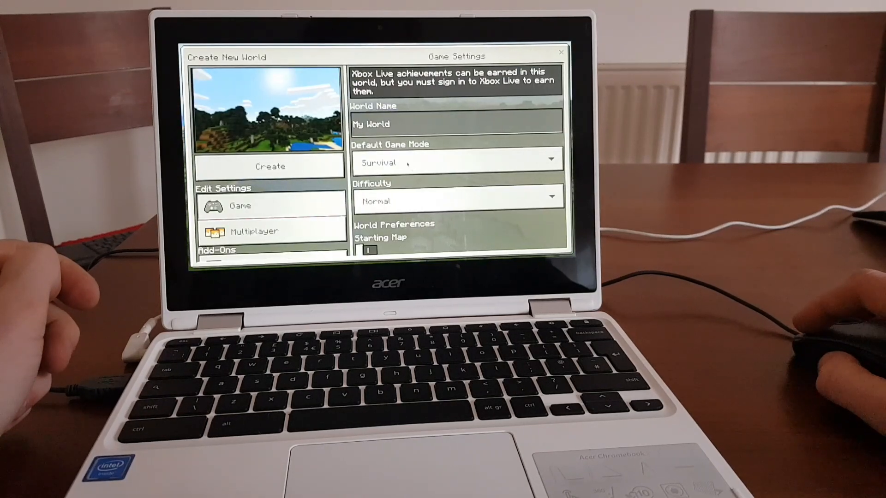
left_click(455, 163)
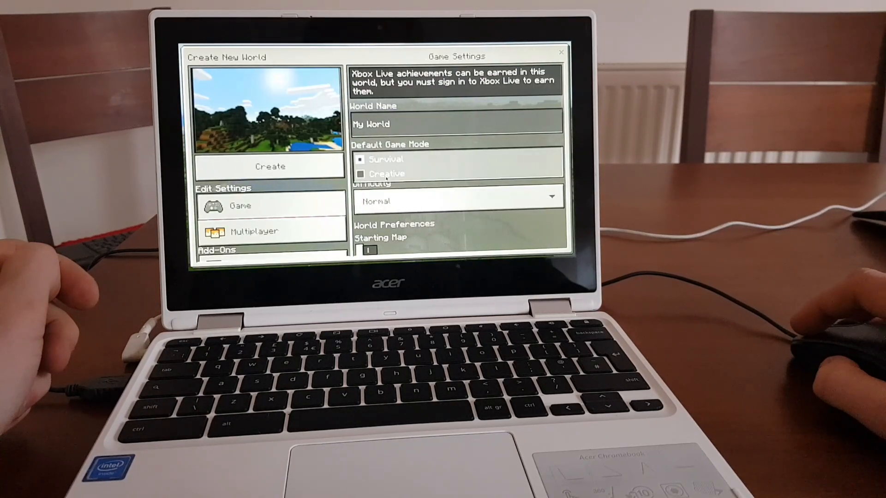
left_click(360, 174)
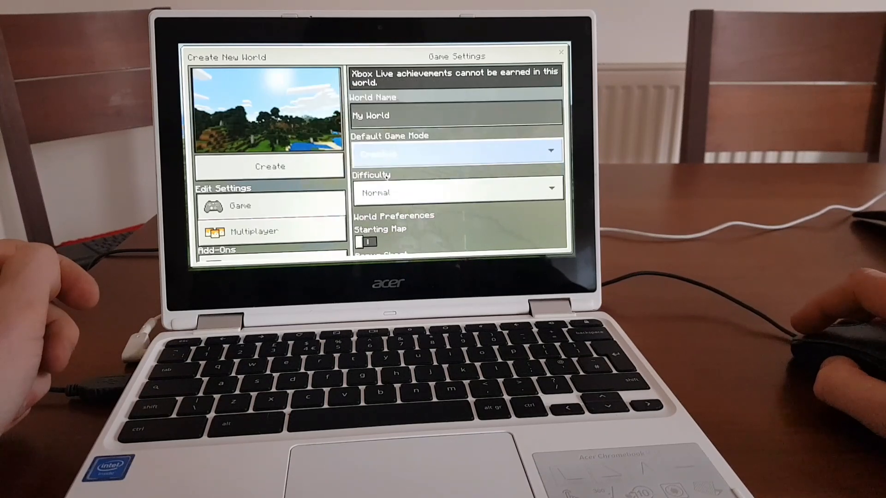
scroll("down", 3)
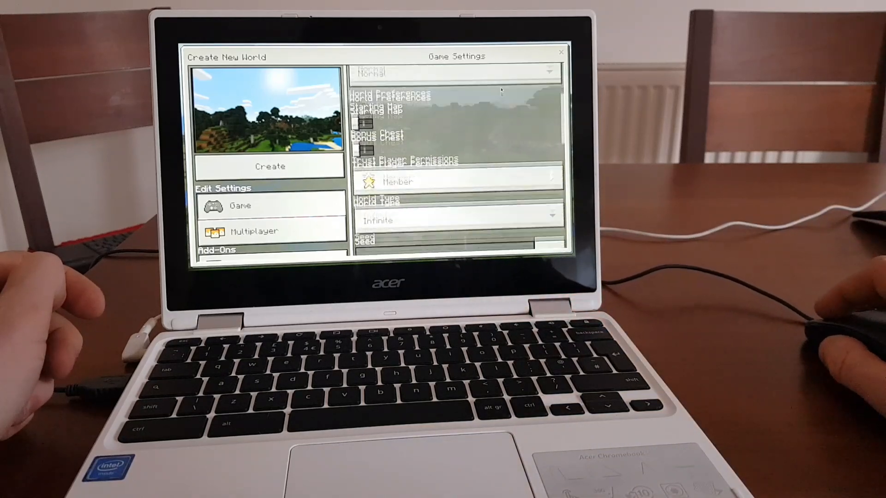
scroll("down", 3)
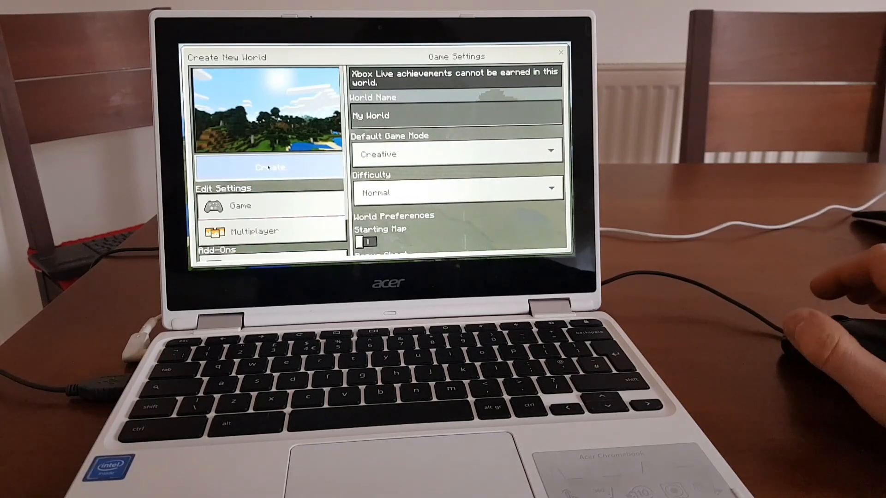
Create the Creative world, let it load, and bring up the pause menu
left_click(270, 167)
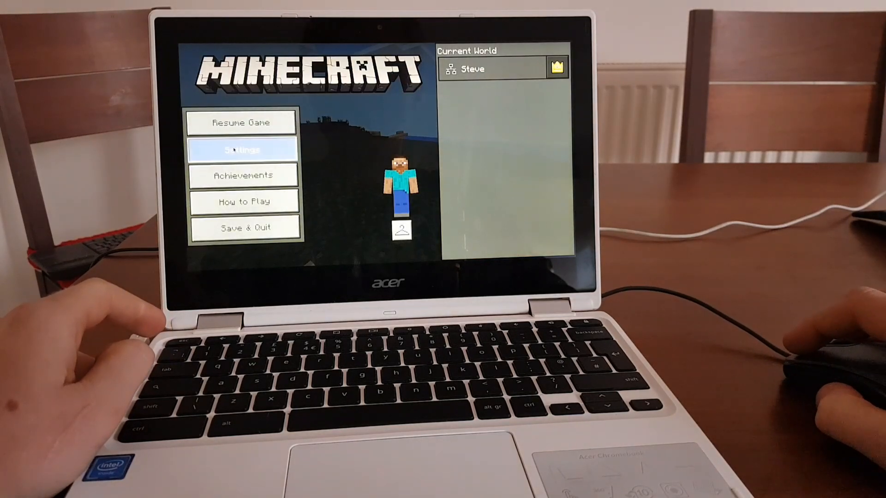
Turn Fancy Graphics off in Video Settings and resume the game
left_click(241, 150)
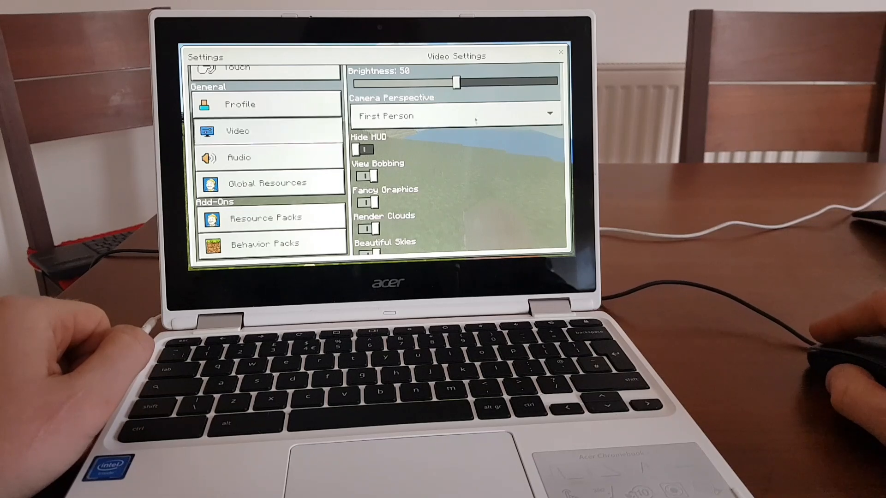
scroll("down", 3)
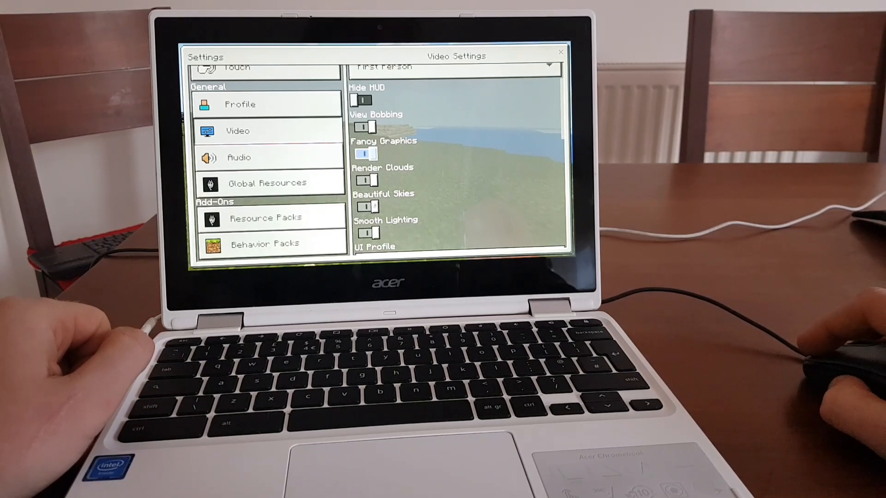
left_click(366, 180)
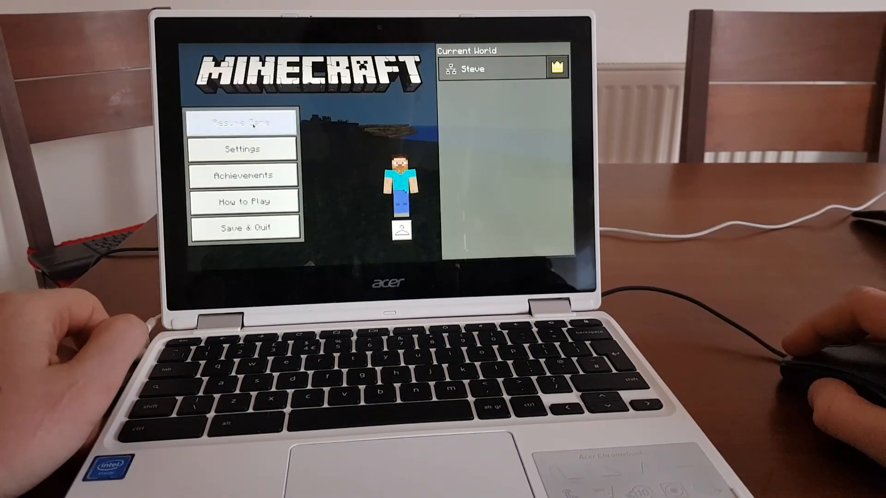
left_click(244, 122)
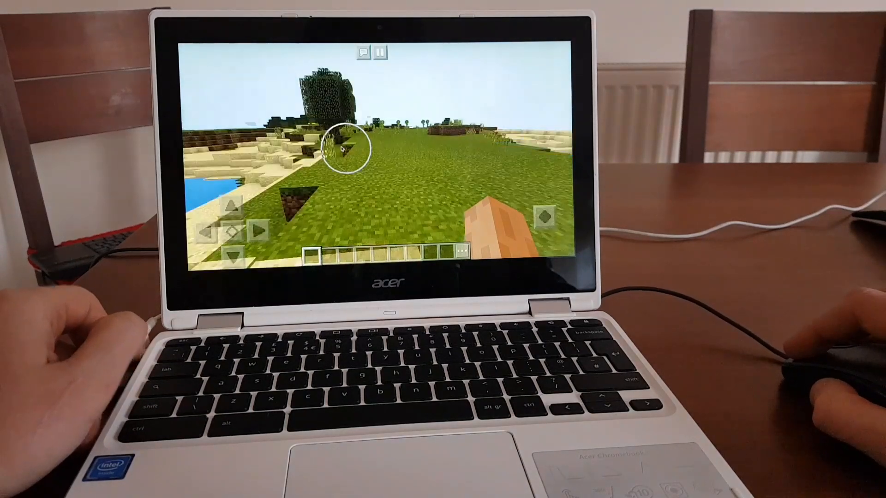